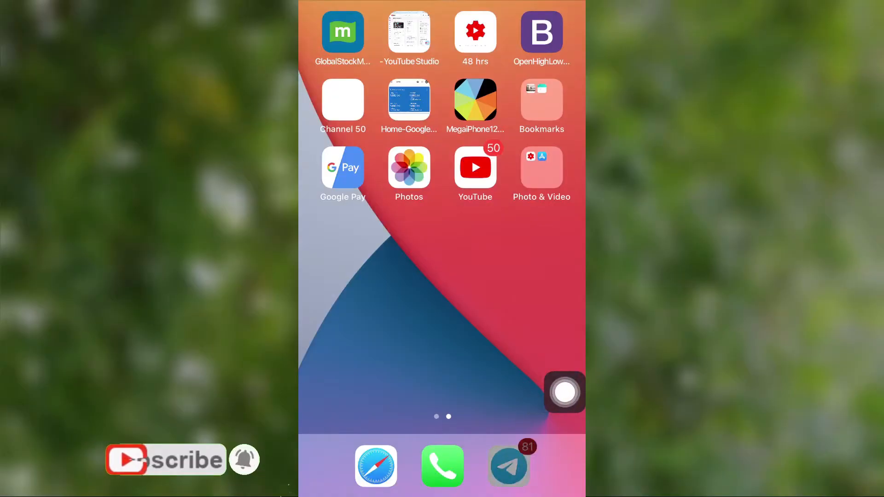
# Browse the MAJAZ Tech Channel and its comments in Telegram, then switch over to YouTube
pyautogui.click(508, 466)
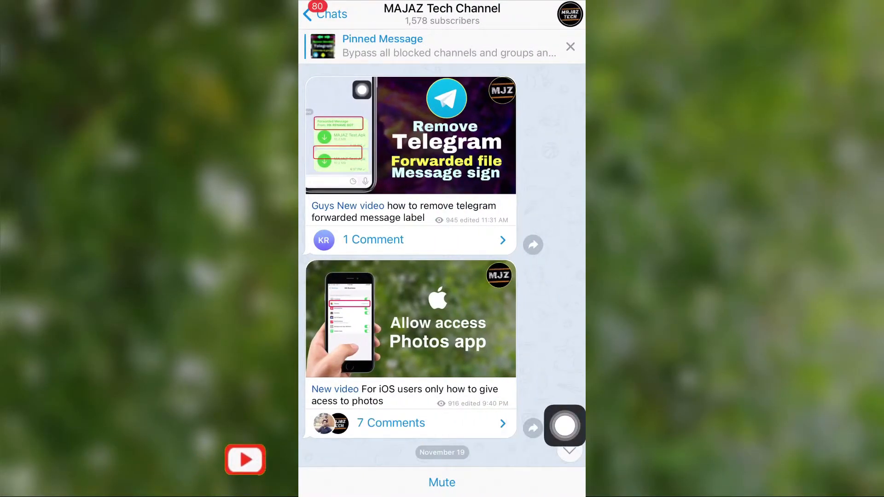
pyautogui.scroll(-3)
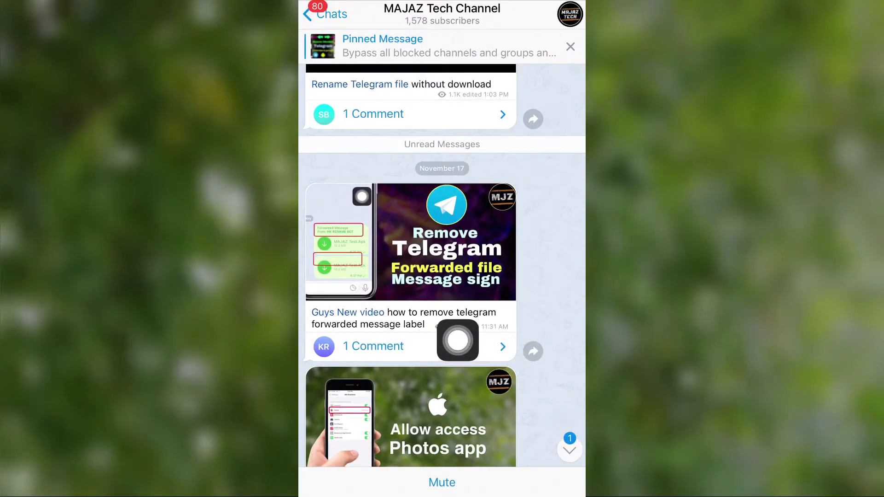
pyautogui.scroll(3)
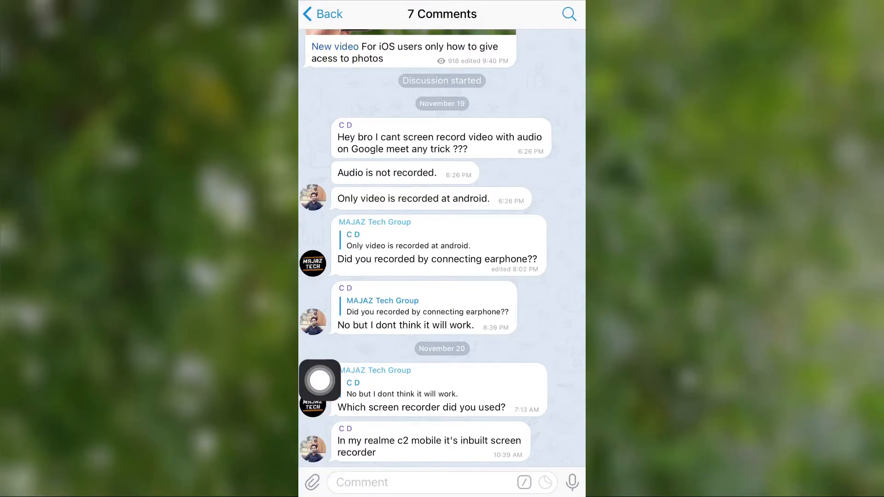
pyautogui.click(322, 14)
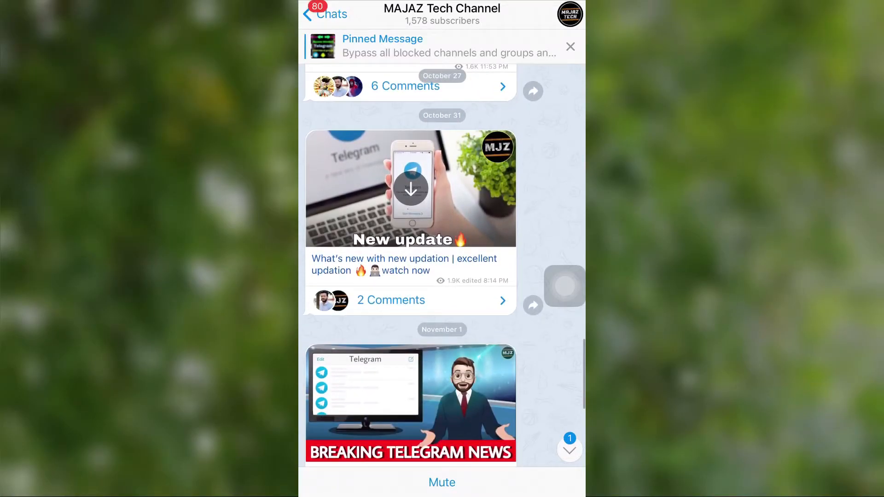
pyautogui.scroll(-3)
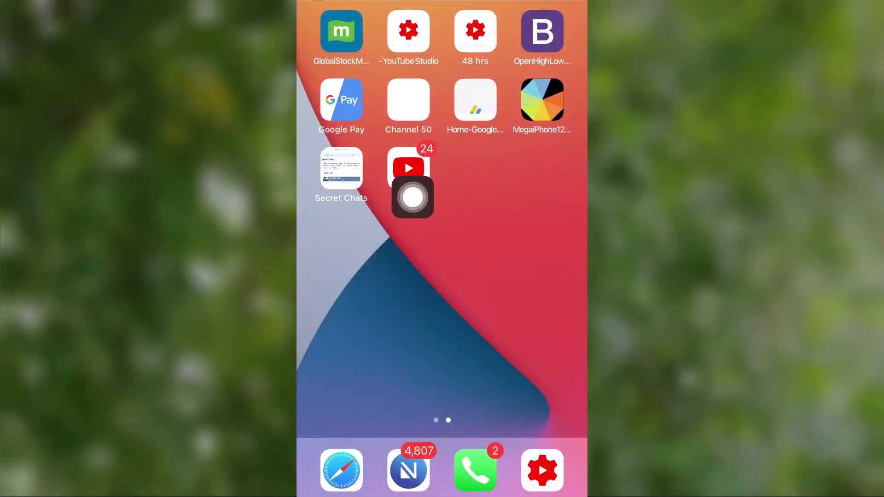
pyautogui.click(408, 167)
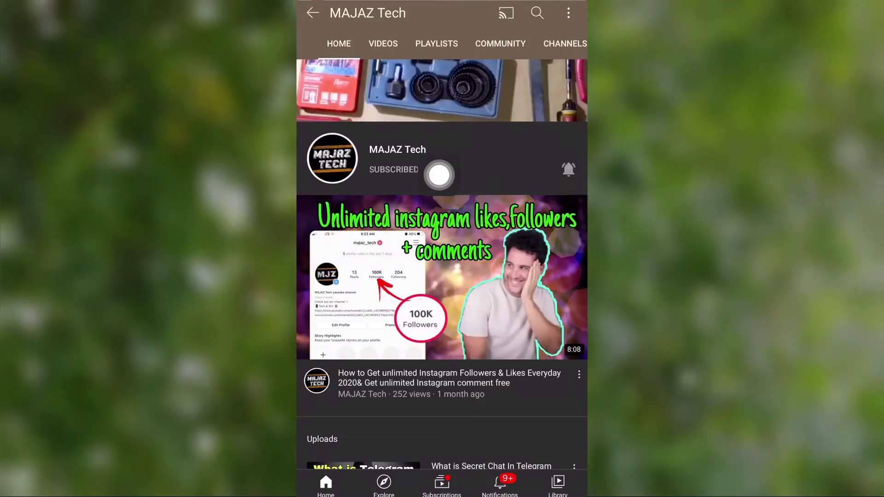
pyautogui.moveTo(565, 241)
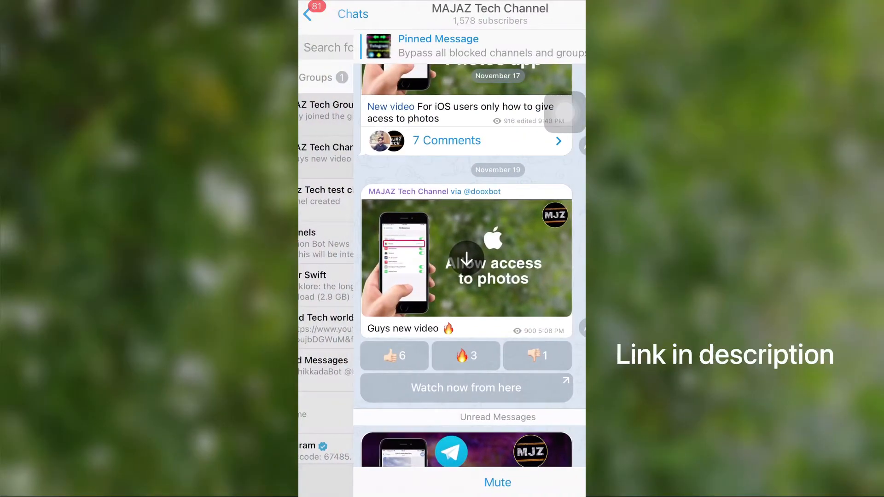
# Go into the MAjaz Tech test channl and bring up its info page
pyautogui.click(313, 13)
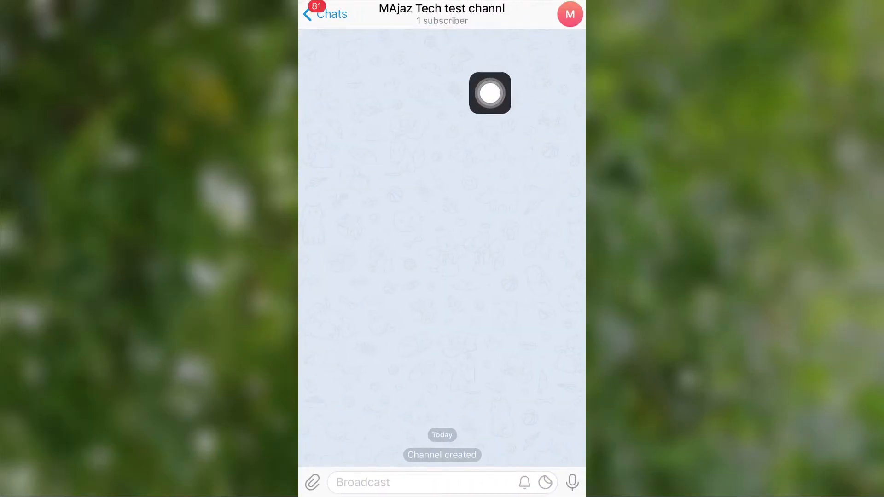
pyautogui.click(442, 14)
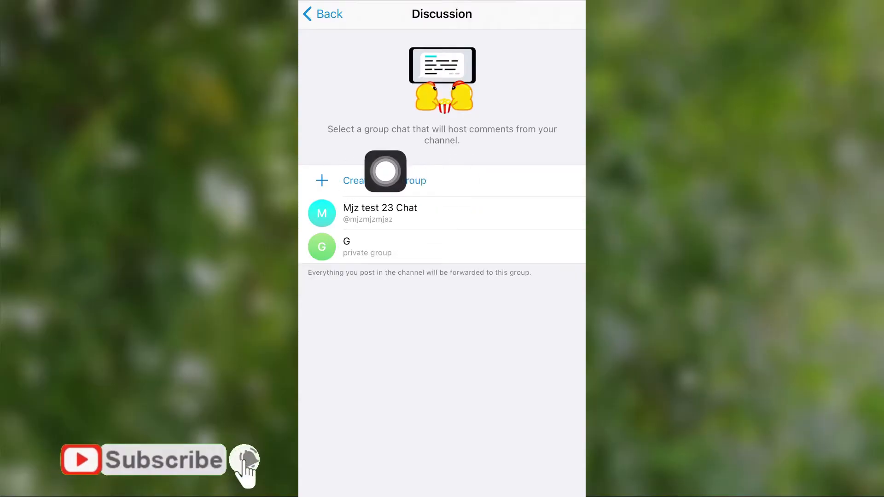
pyautogui.moveTo(565, 167)
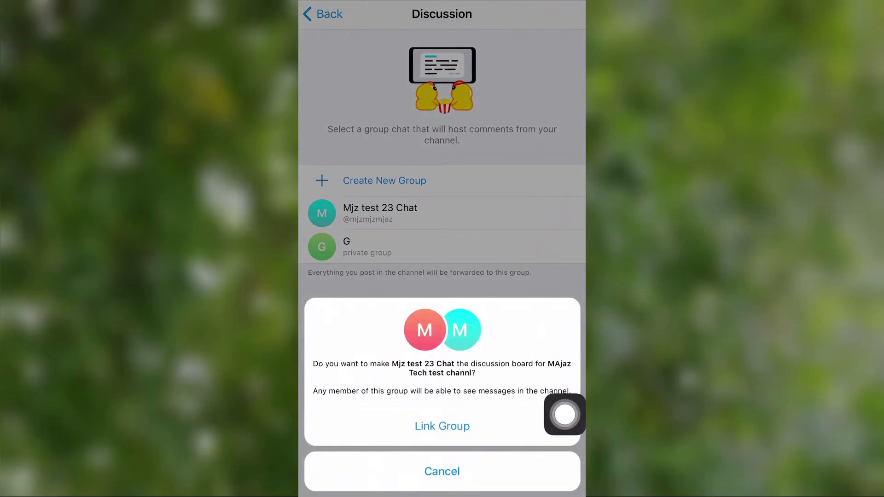
# Confirm Mjz test 23 Chat as the linked discussion group and return to the channel chat
pyautogui.click(442, 426)
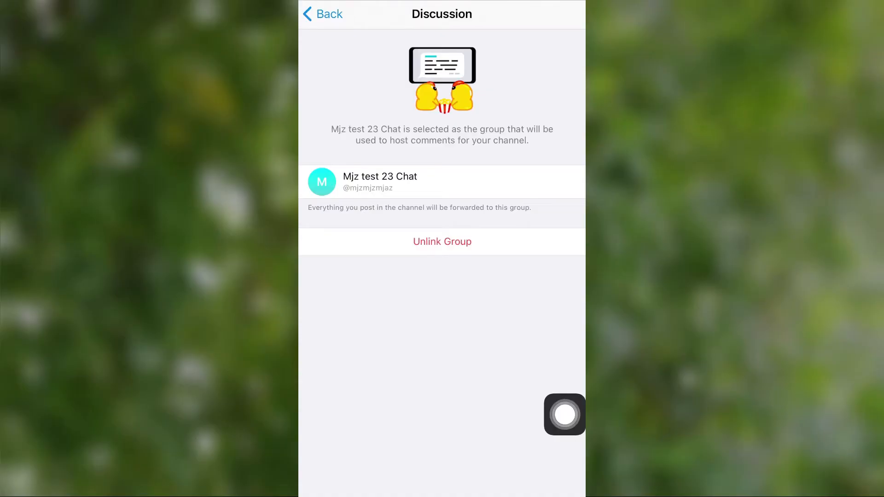
pyautogui.click(322, 13)
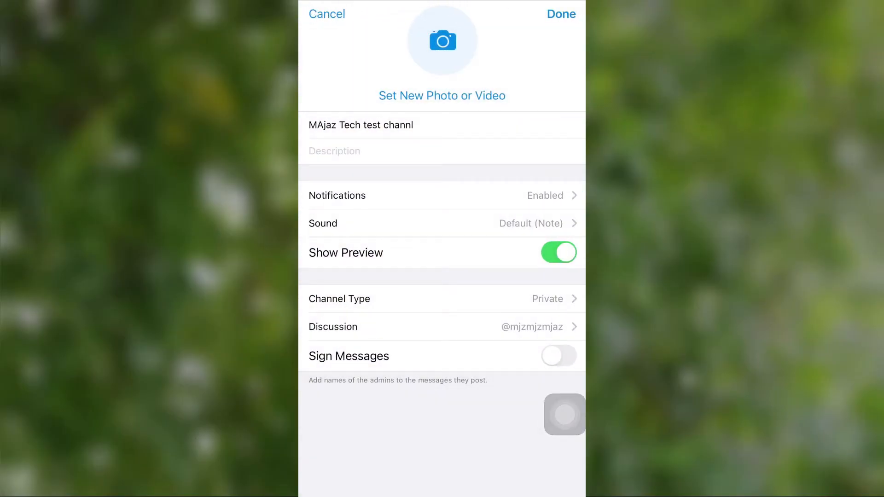
pyautogui.click(560, 14)
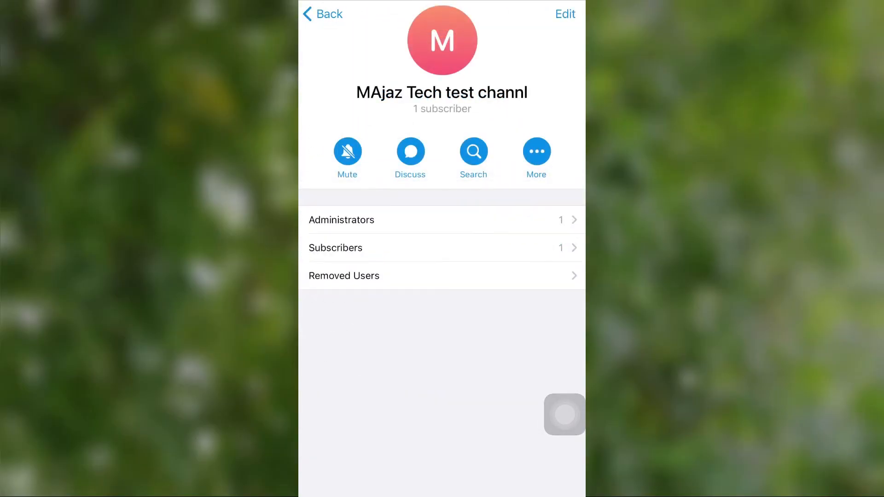
pyautogui.click(322, 14)
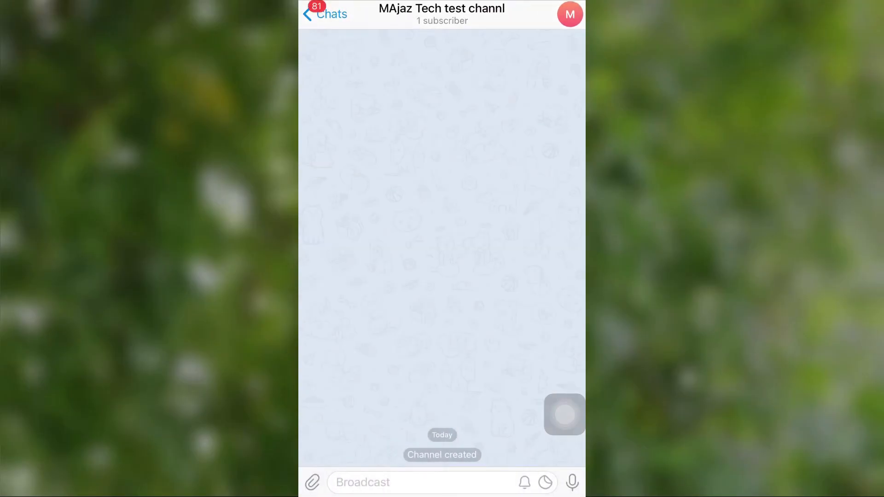
# Attach the red envelope screenshot, keeping current photo access, and send it to the channel
pyautogui.click(312, 481)
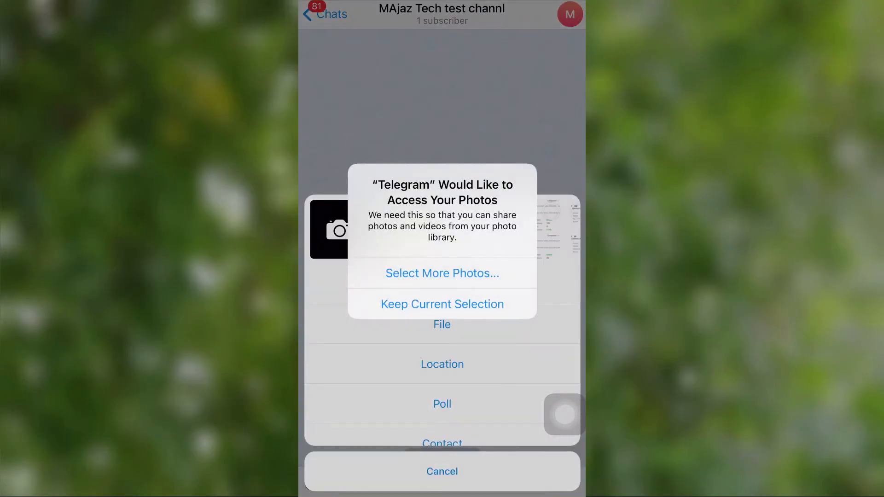
pyautogui.click(442, 304)
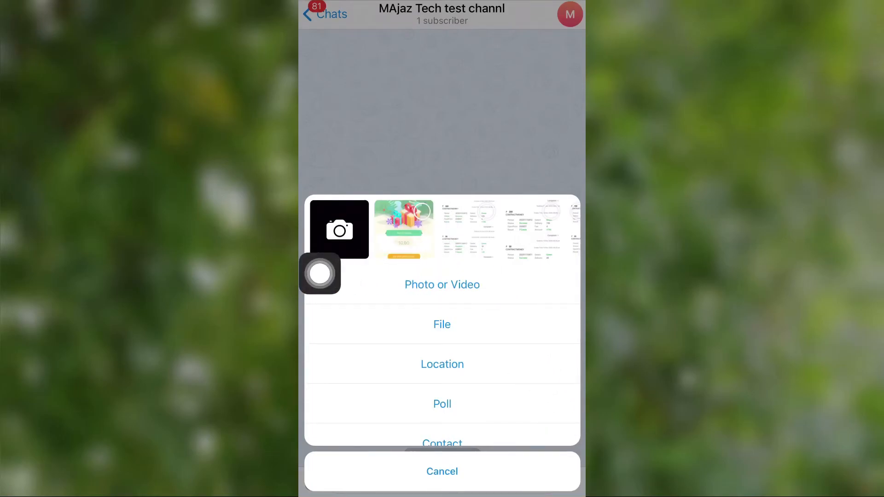
pyautogui.click(404, 228)
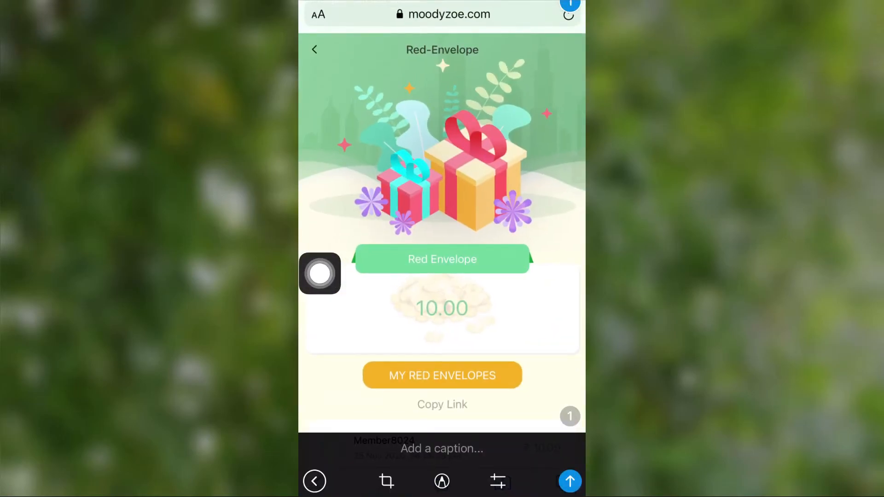
pyautogui.click(569, 481)
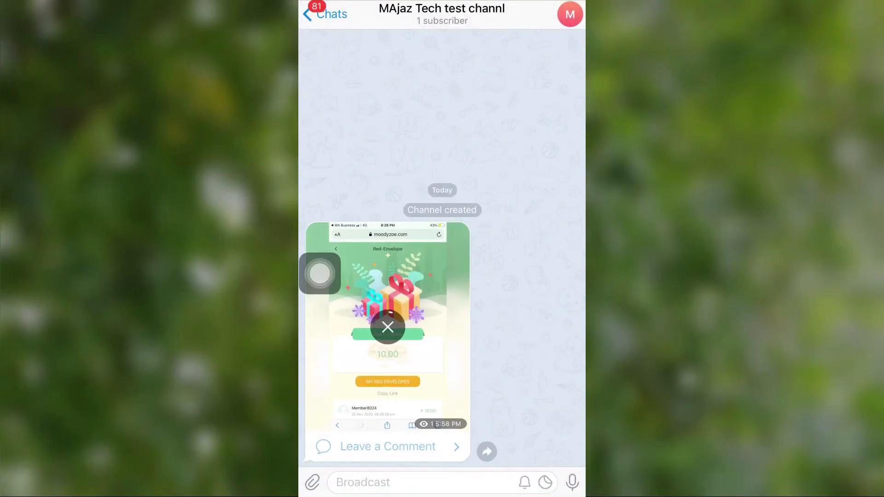